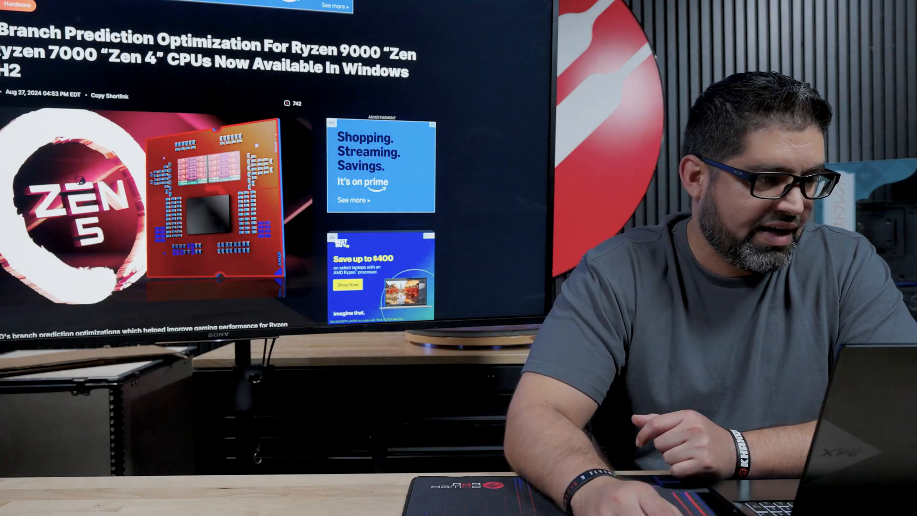
scroll("down", 3)
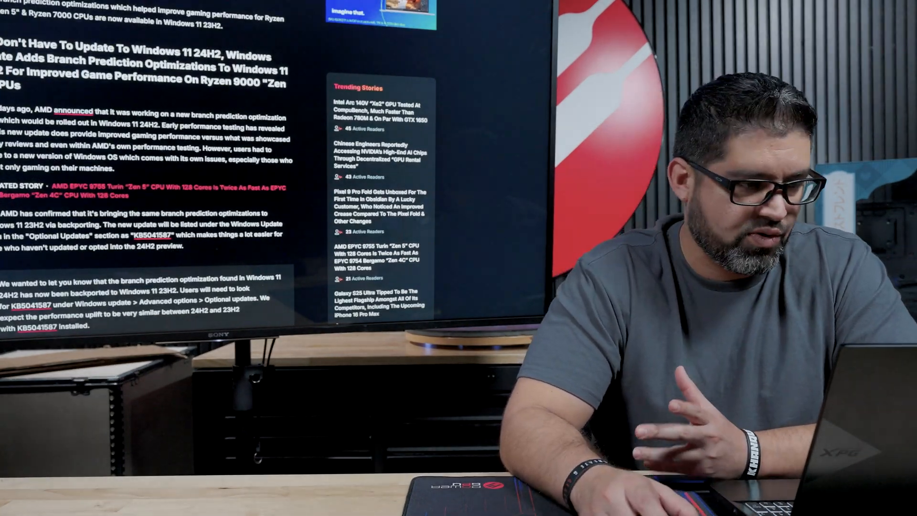
scroll("down", 3)
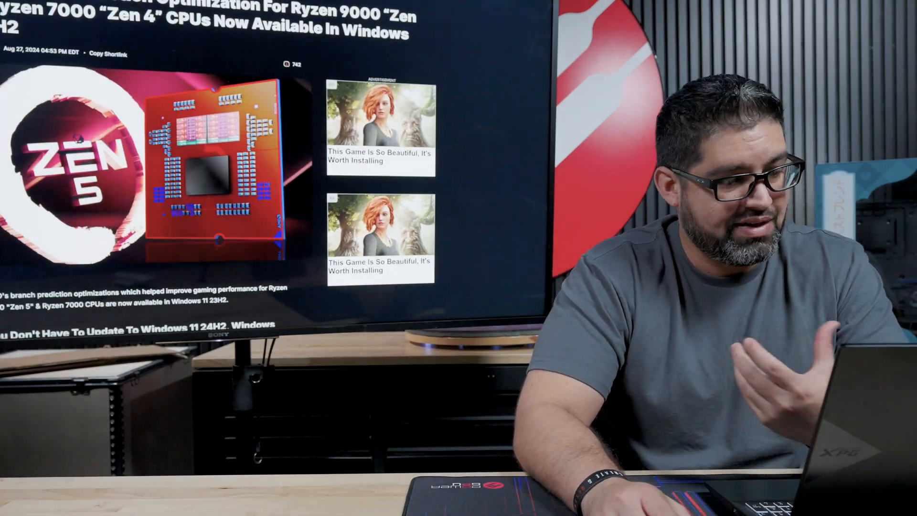
scroll("down", 3)
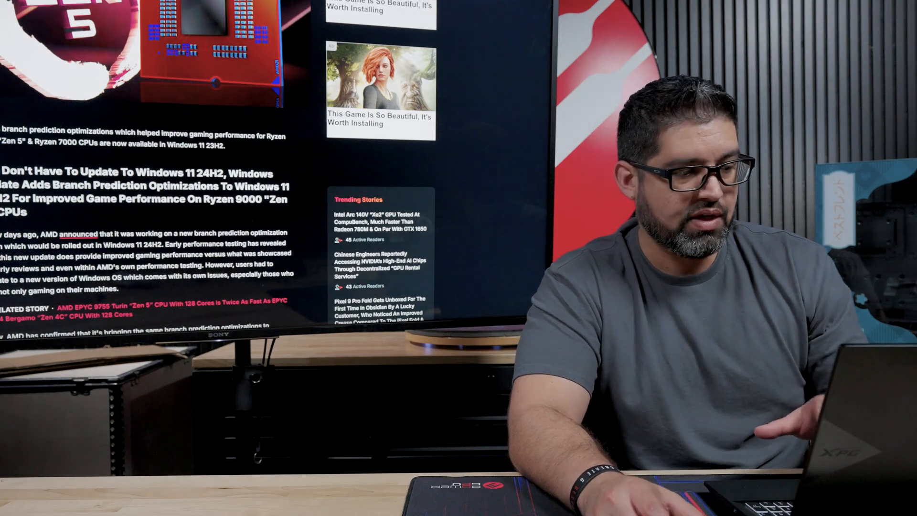
scroll("down", 3)
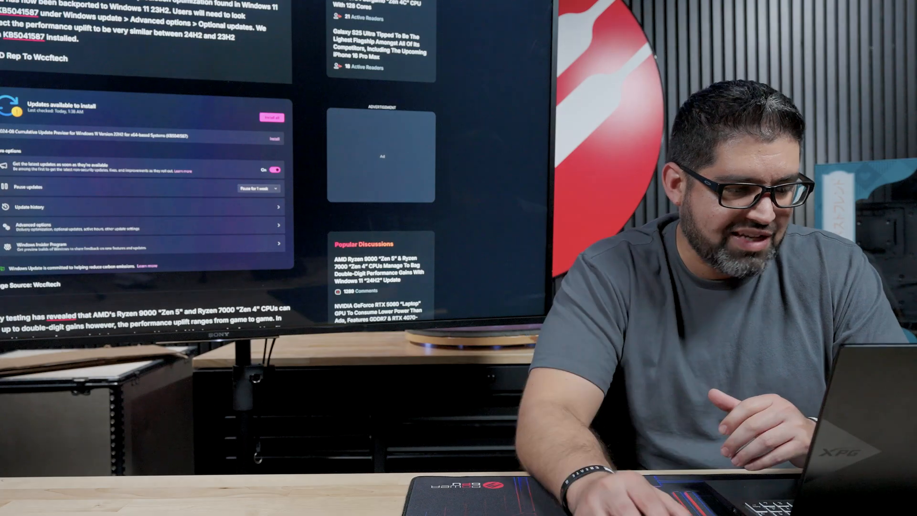
scroll("down", 3)
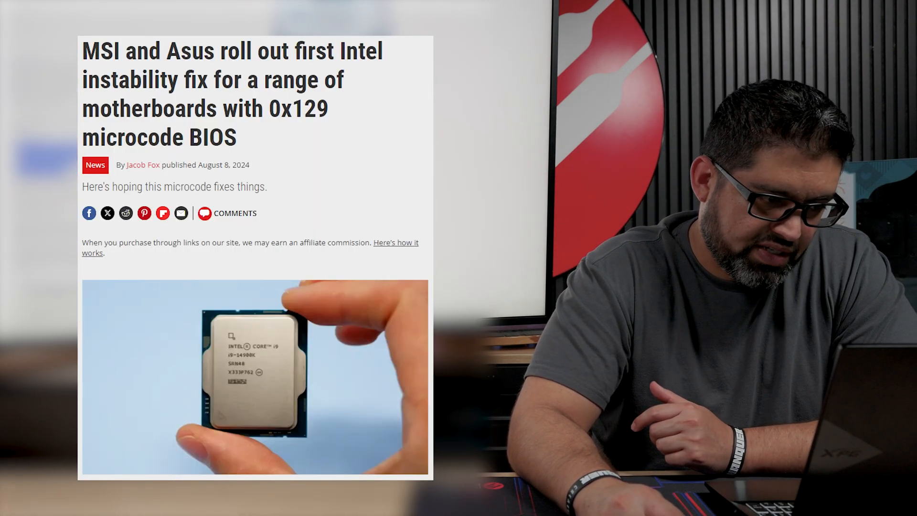
scroll("down", 3)
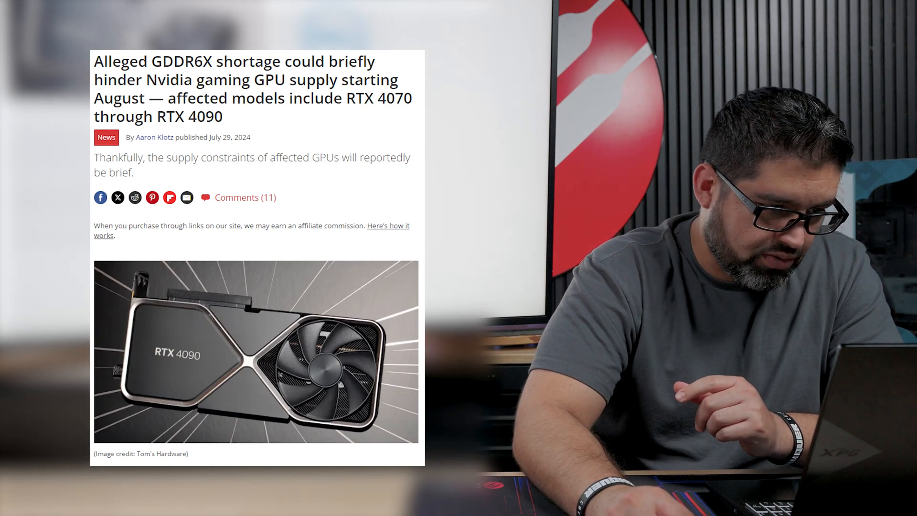
scroll("down", 3)
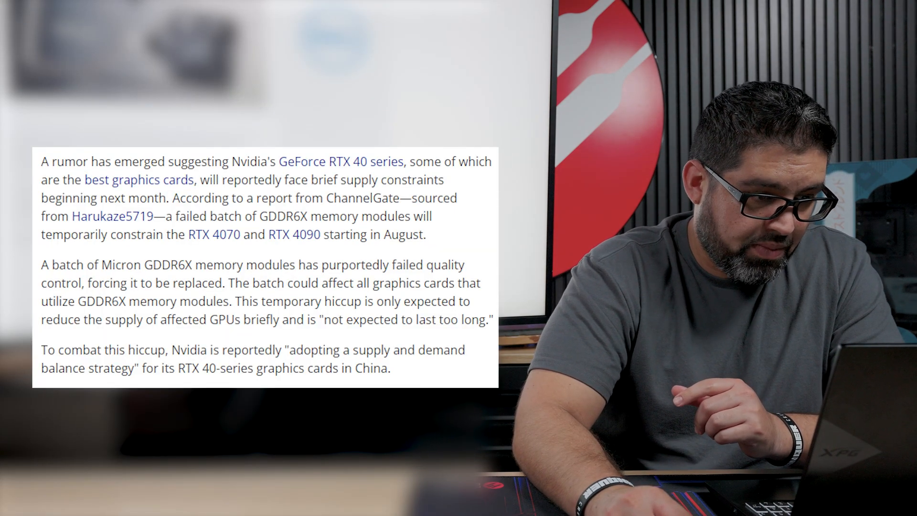